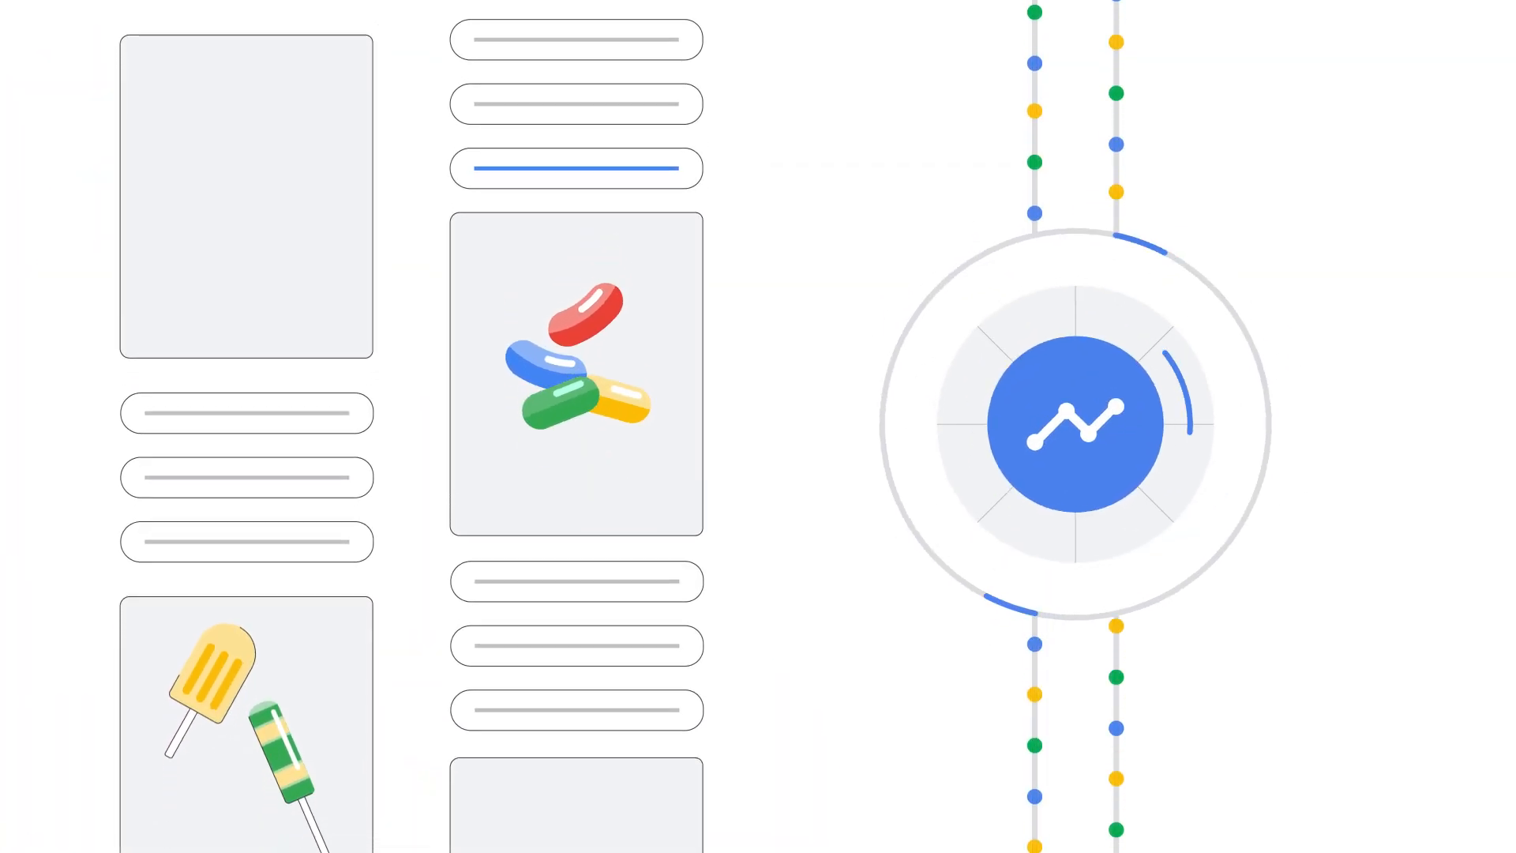
# Step: From Goals, begin a new conversion action and choose Import as its conversion source
pyautogui.scroll(-3)
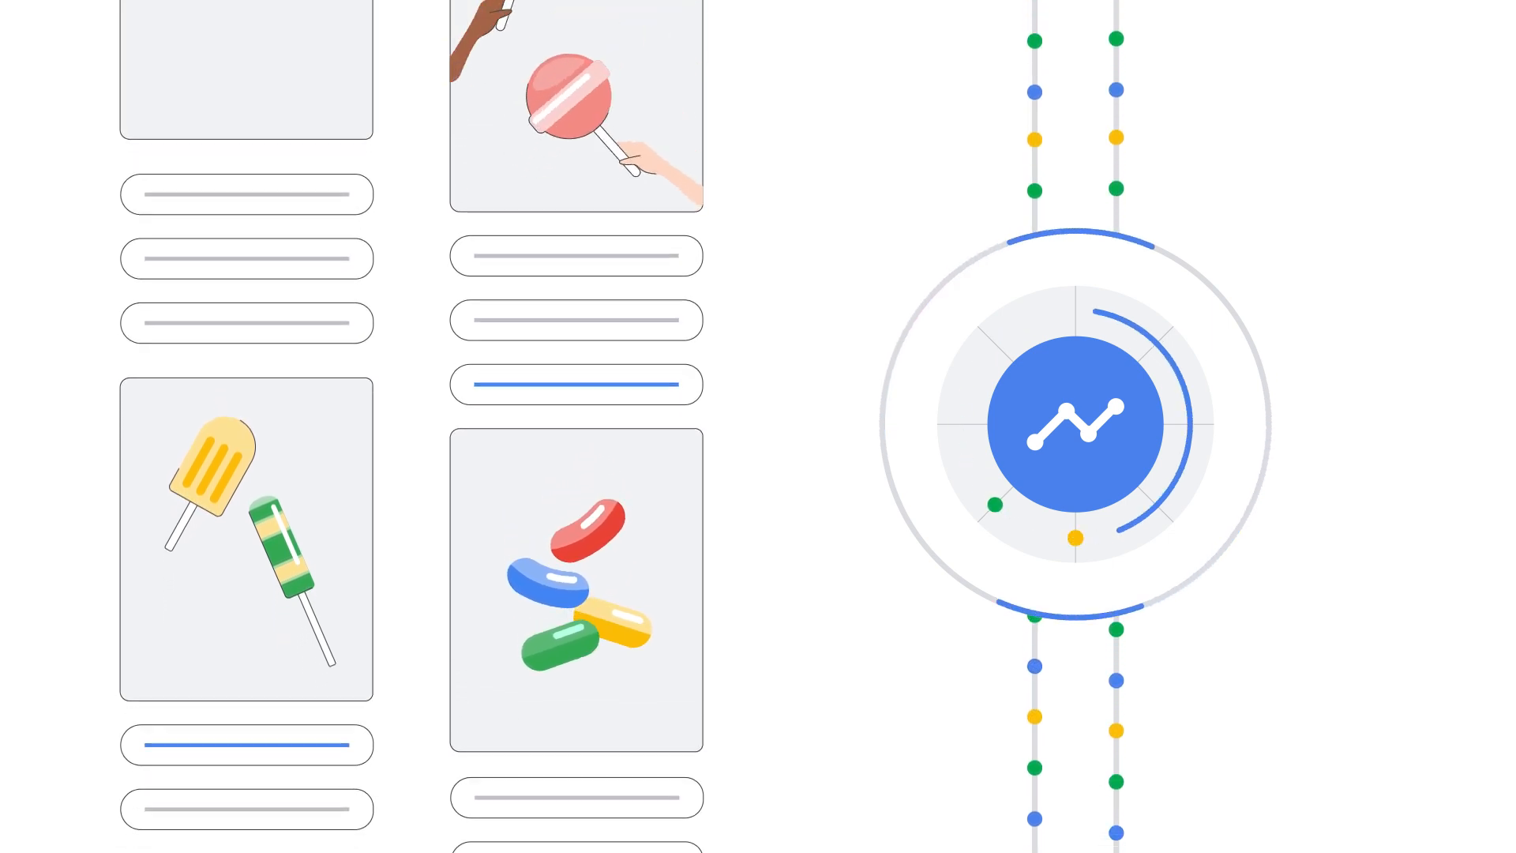
pyautogui.scroll(-3)
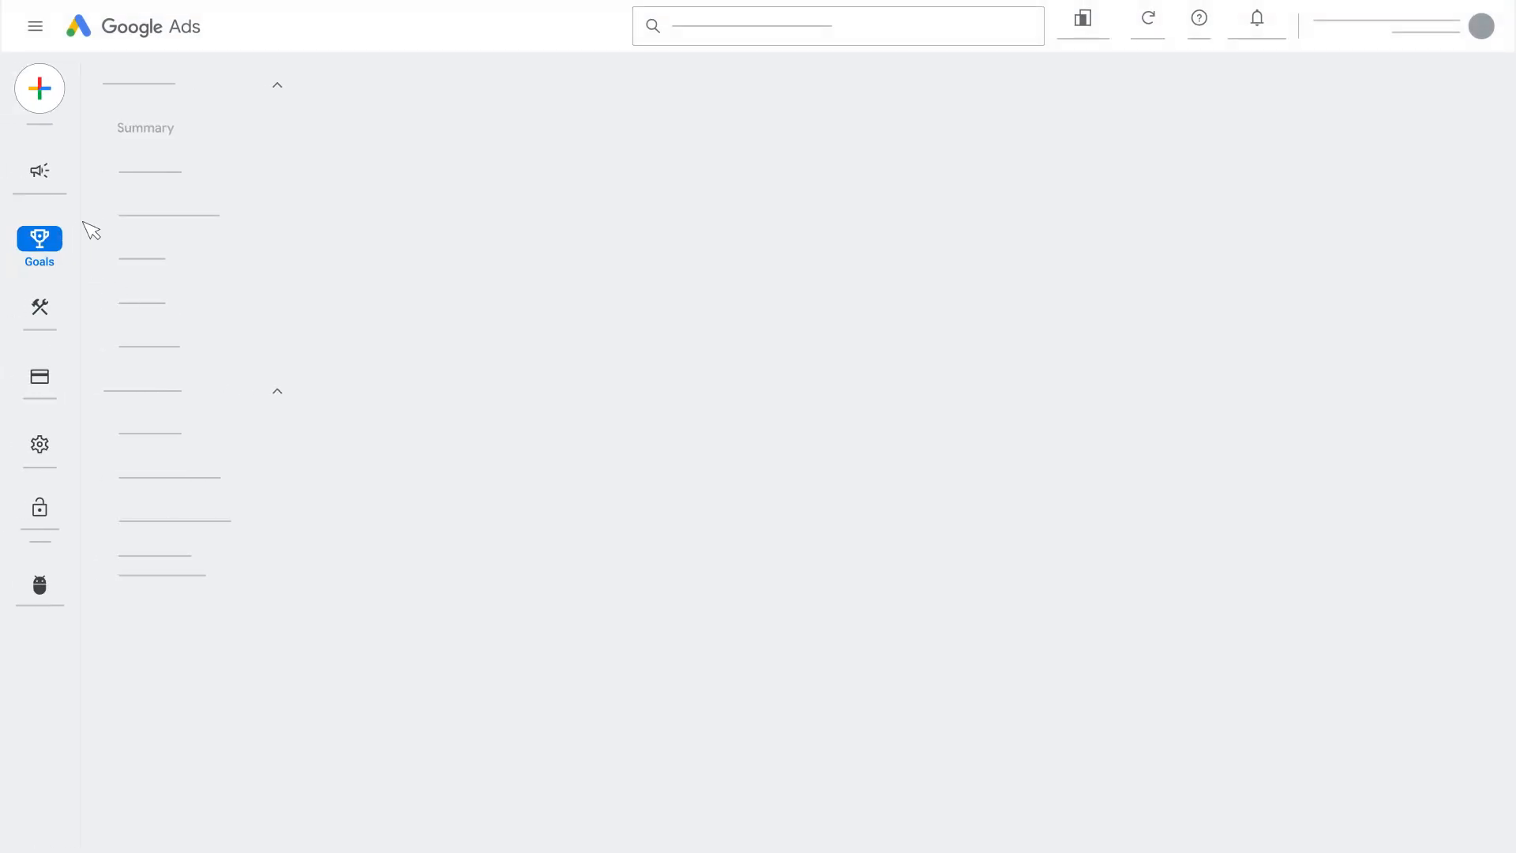
pyautogui.click(145, 126)
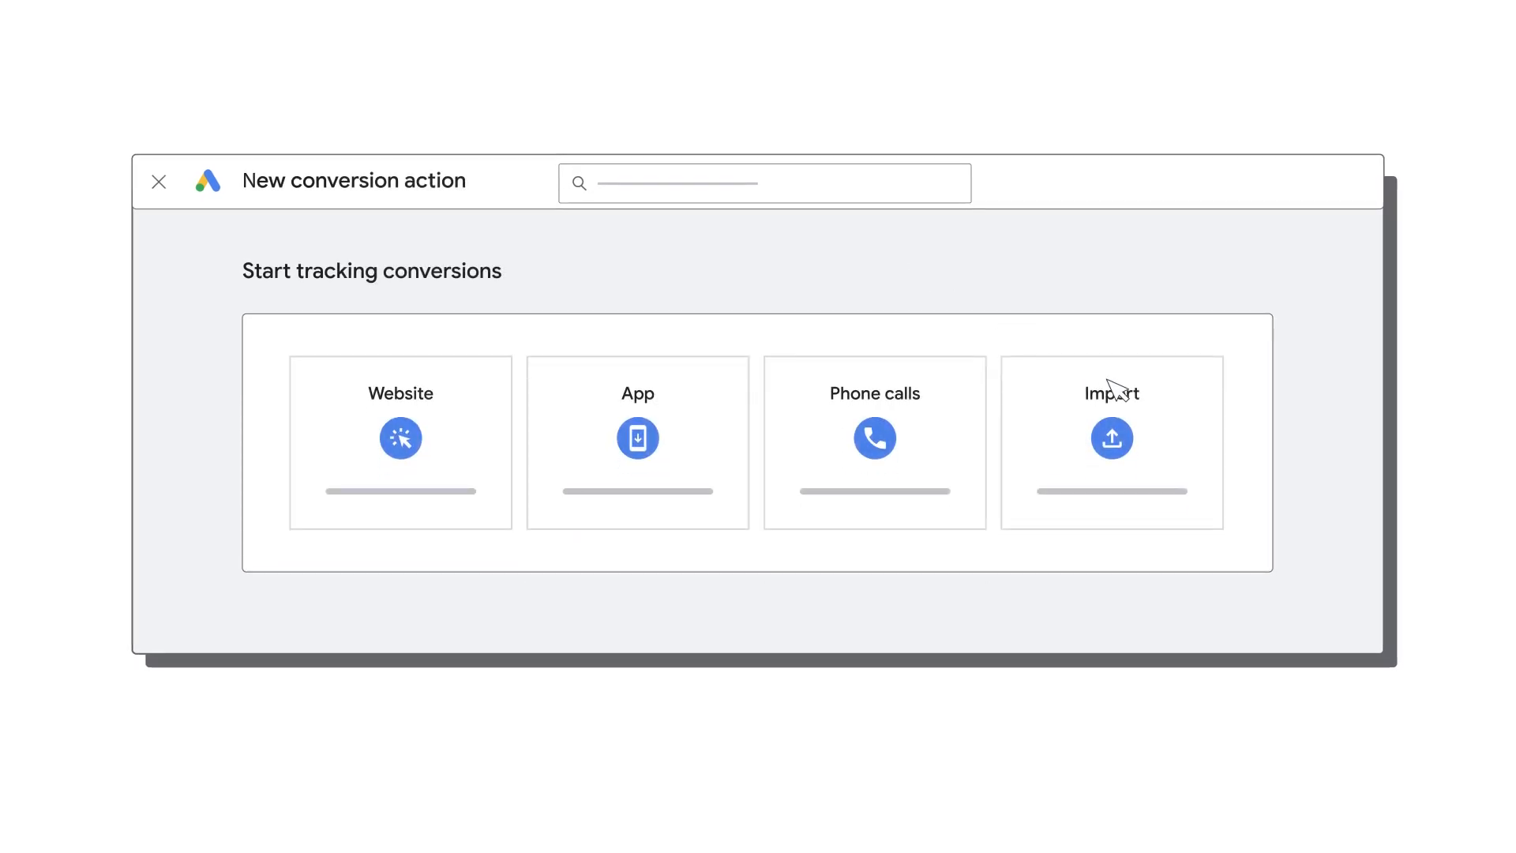
pyautogui.click(1112, 439)
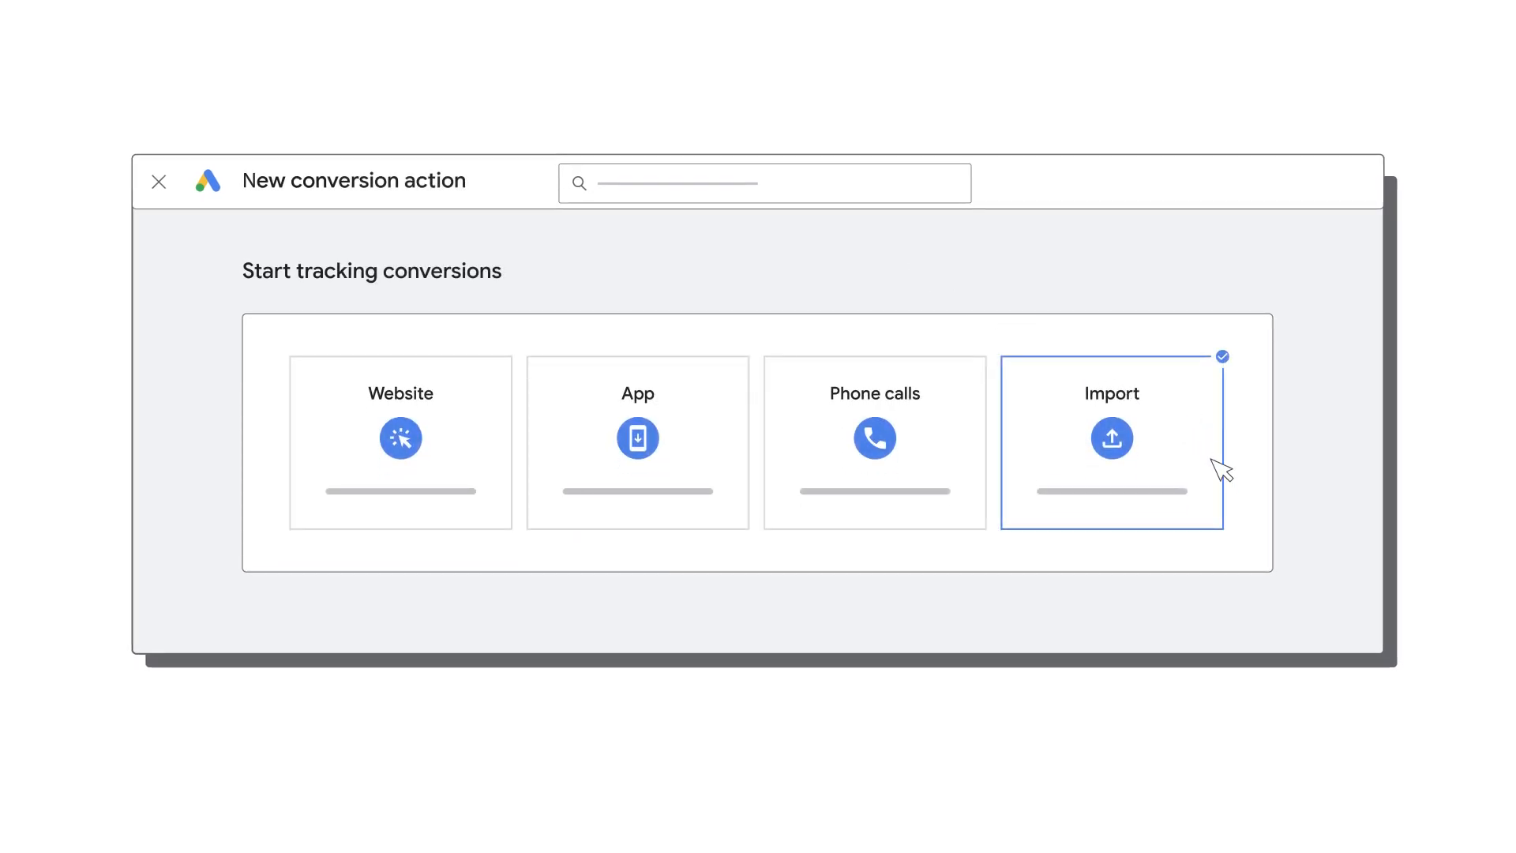